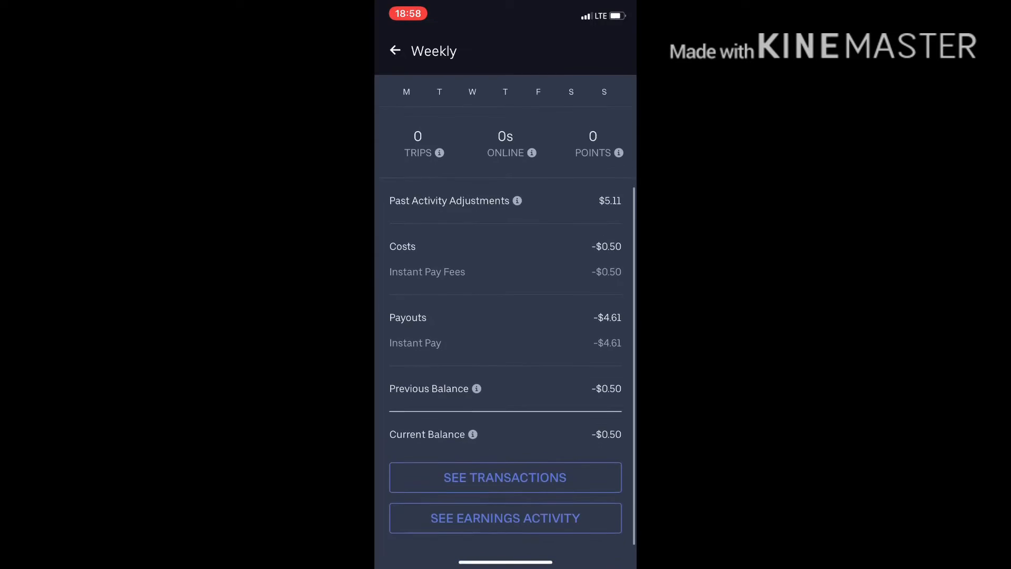
# Step: Launch the Lyft Driver app from the Rideshare folder on the home screen
pyautogui.scroll(-3)
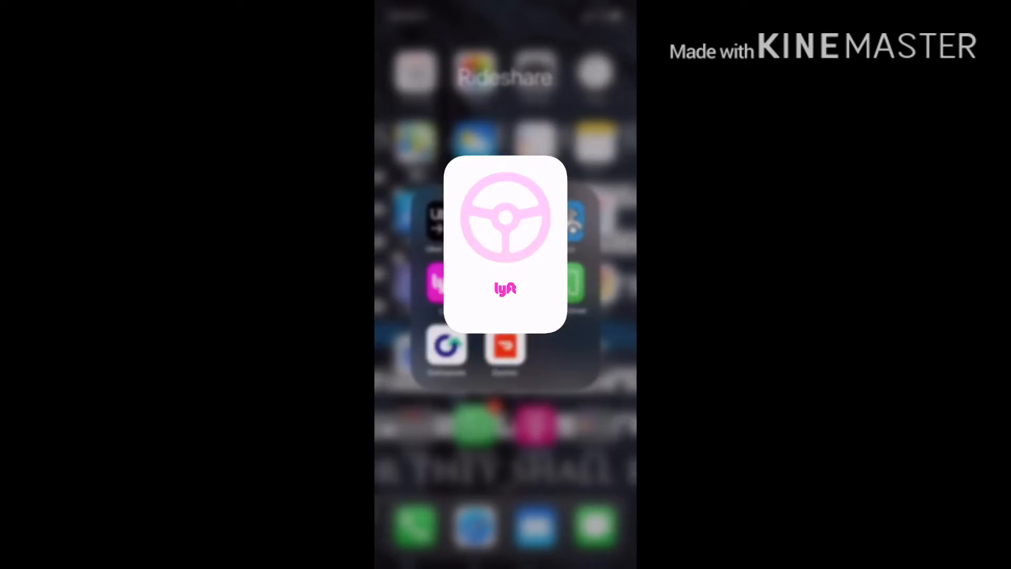
pyautogui.click(505, 242)
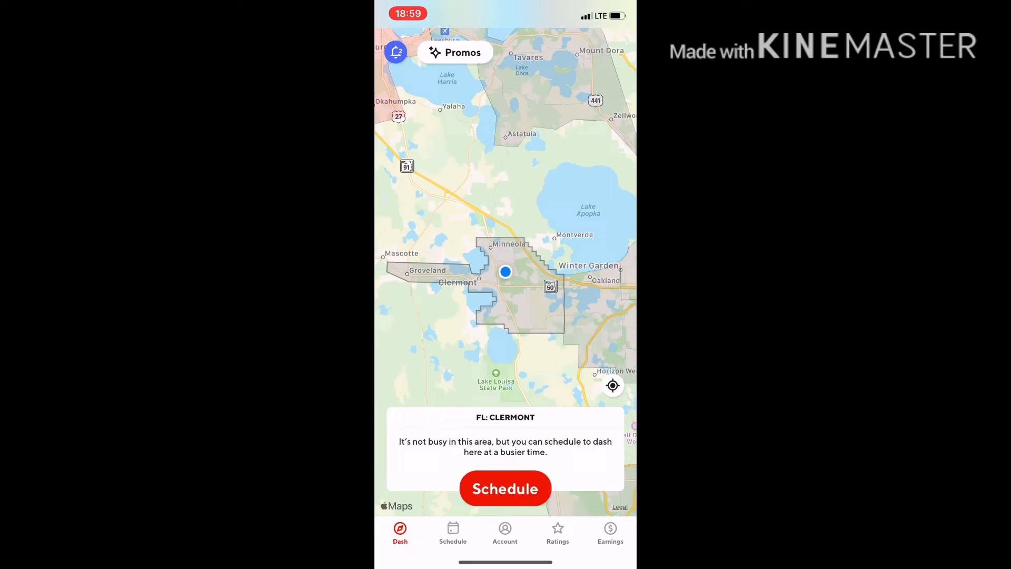
# Step: Switch the Dasher app from the Clermont dash map to its Earnings screen
pyautogui.click(610, 532)
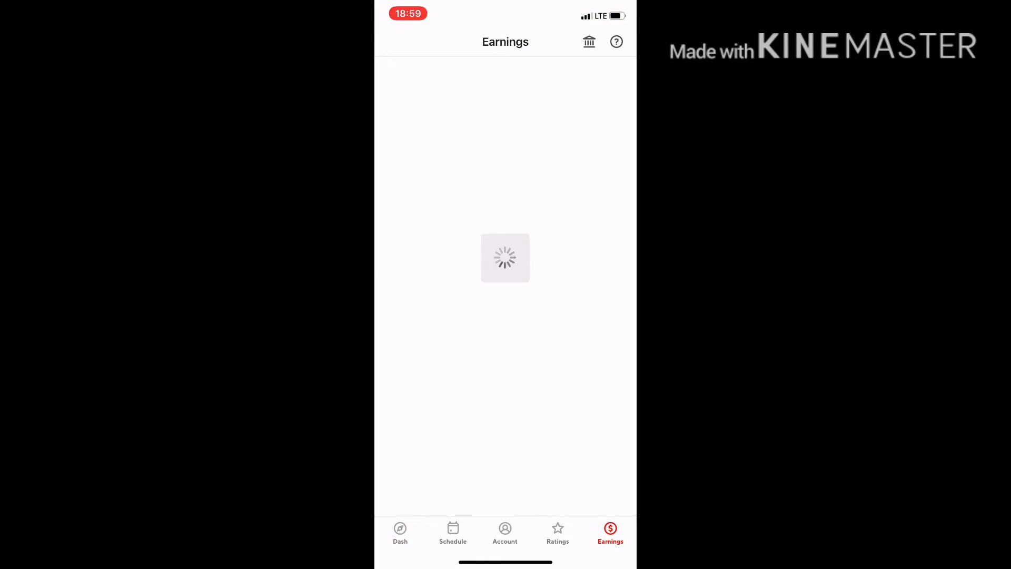